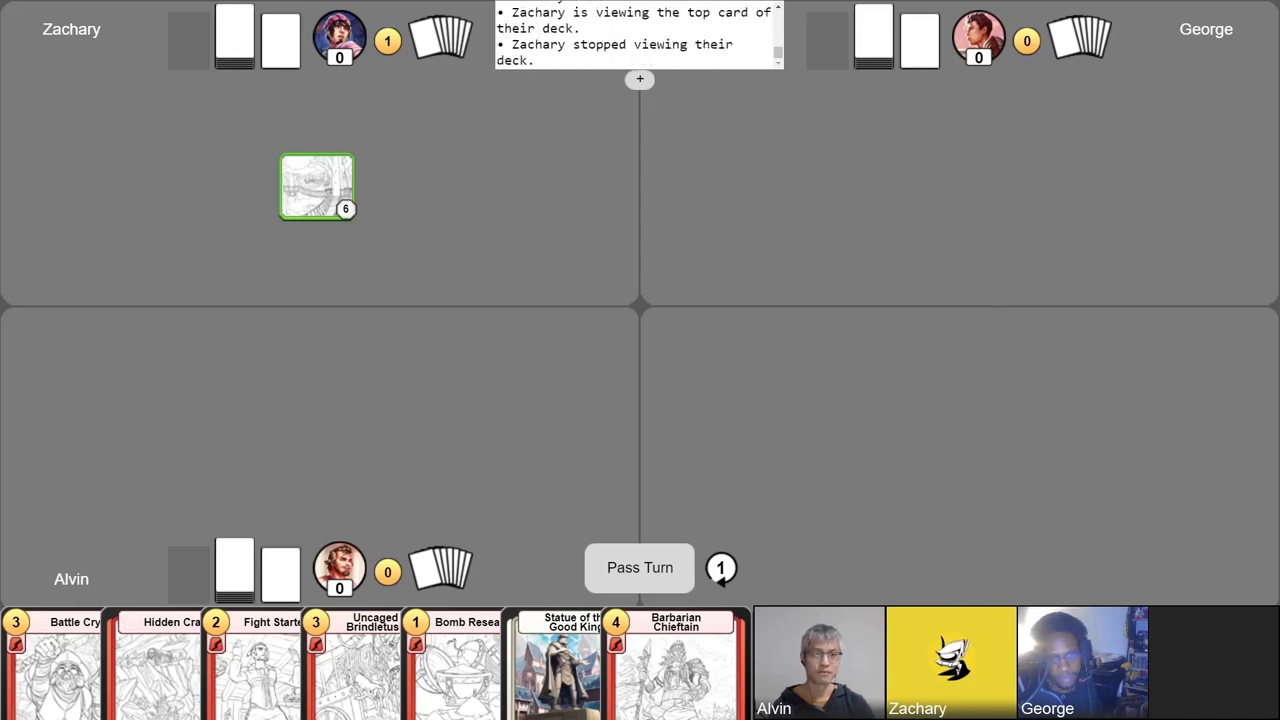
# After Zachary's Killer Bees, play Hidden Crag and Bomb Research from hand into Alvin's zone
pyautogui.click(639, 79)
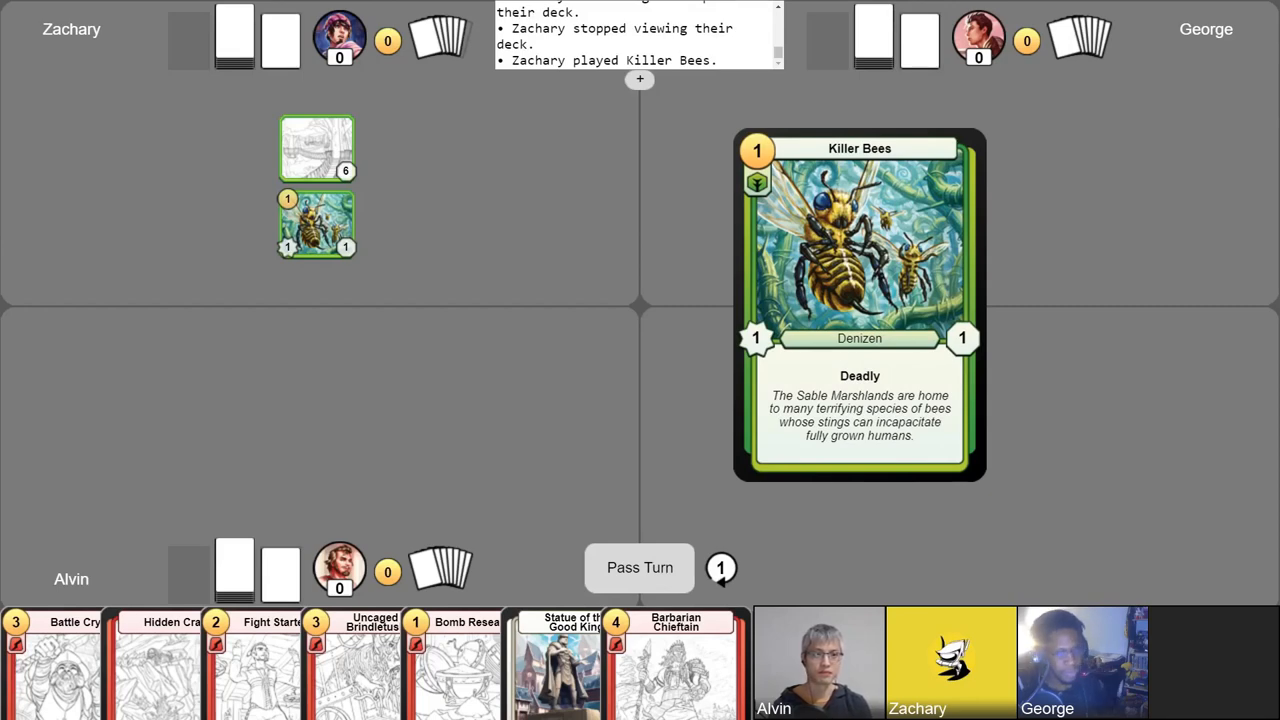
pyautogui.click(639, 567)
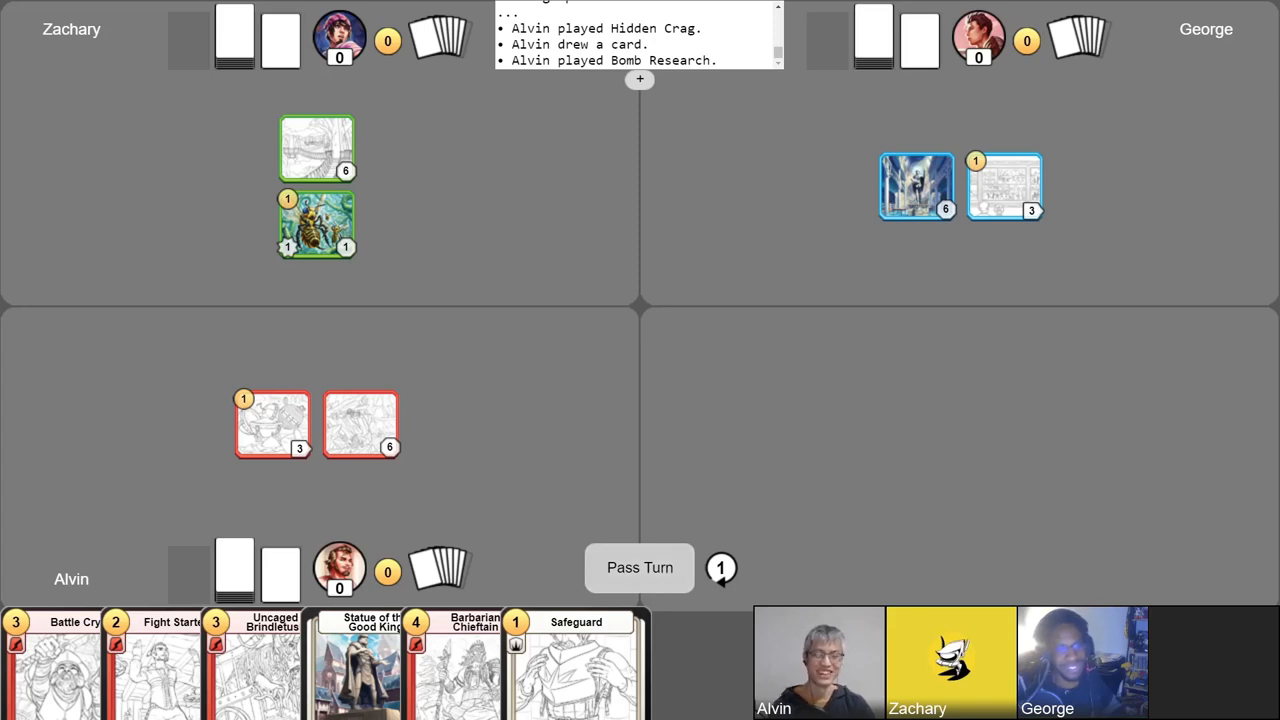
# Advance play while Zachary plays Termination Notice and Grand Theater, reaching turn 2
pyautogui.click(639, 567)
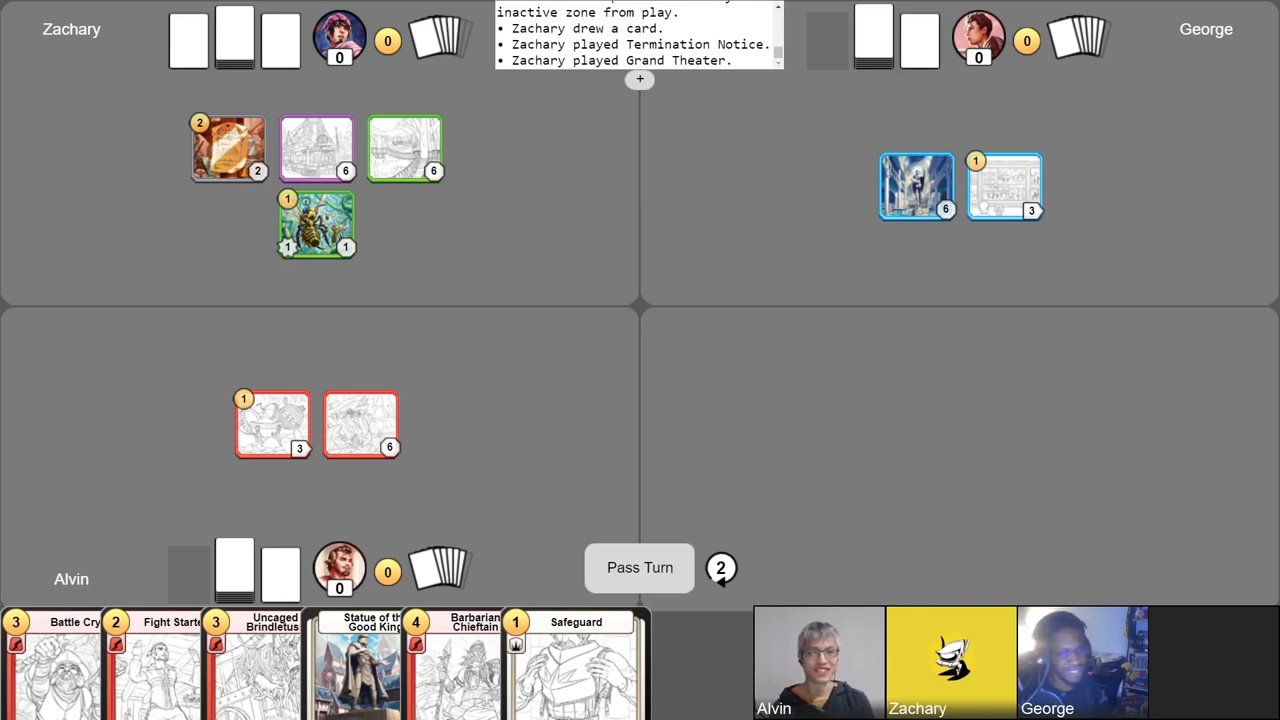
# Play Safeguard and another card into Alvin's zone, then pass to reach turn 3
pyautogui.click(639, 567)
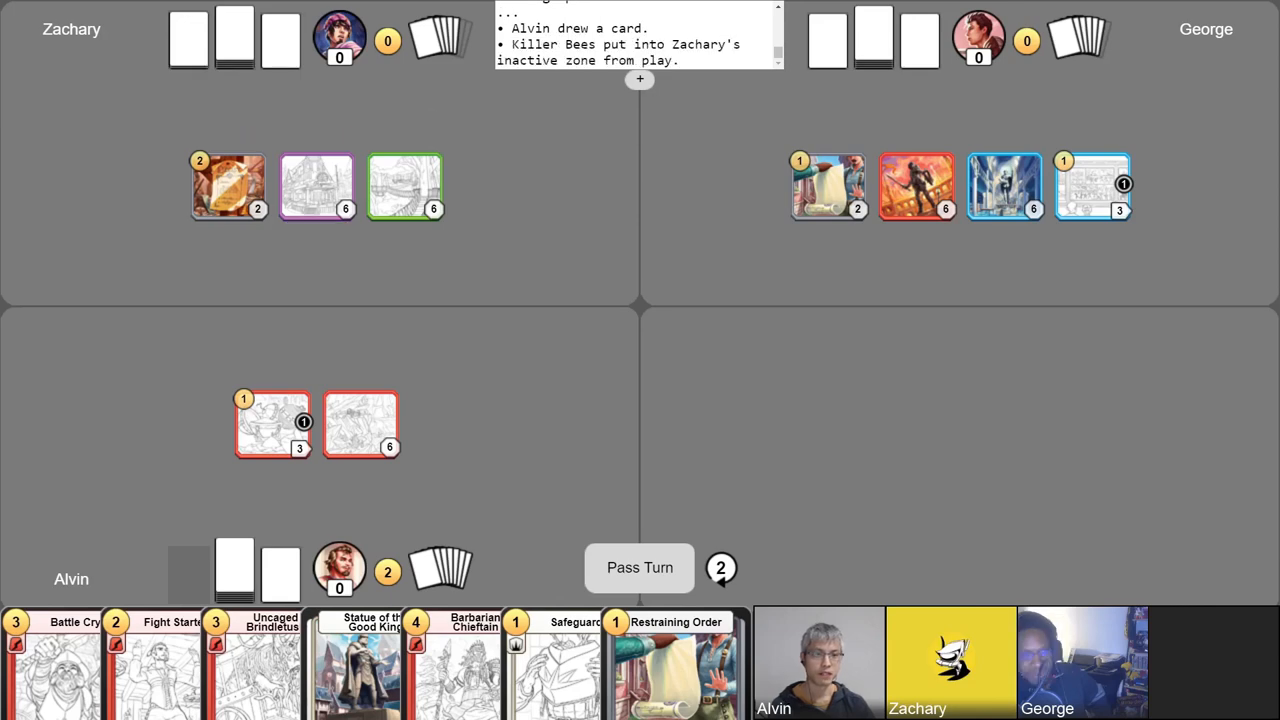
pyautogui.moveTo(360, 660)
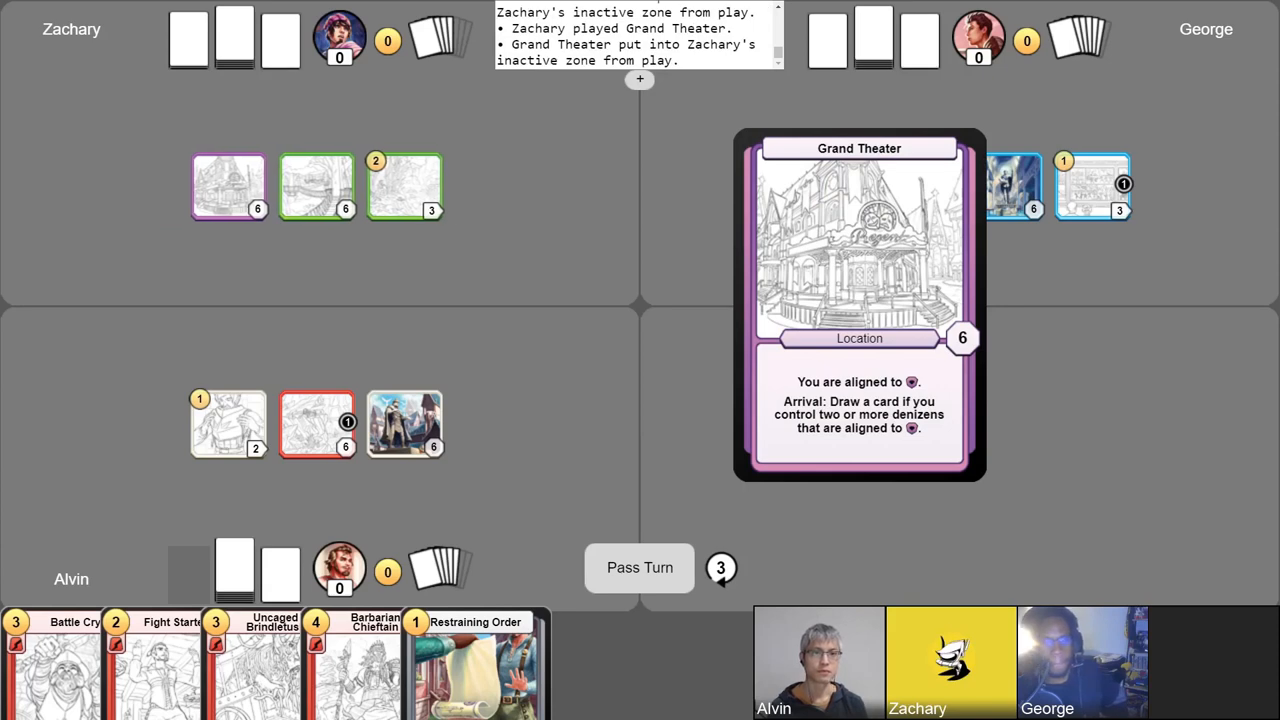
# Advance Zachary's turn as he produces three Settler tokens and draws a card
pyautogui.click(639, 567)
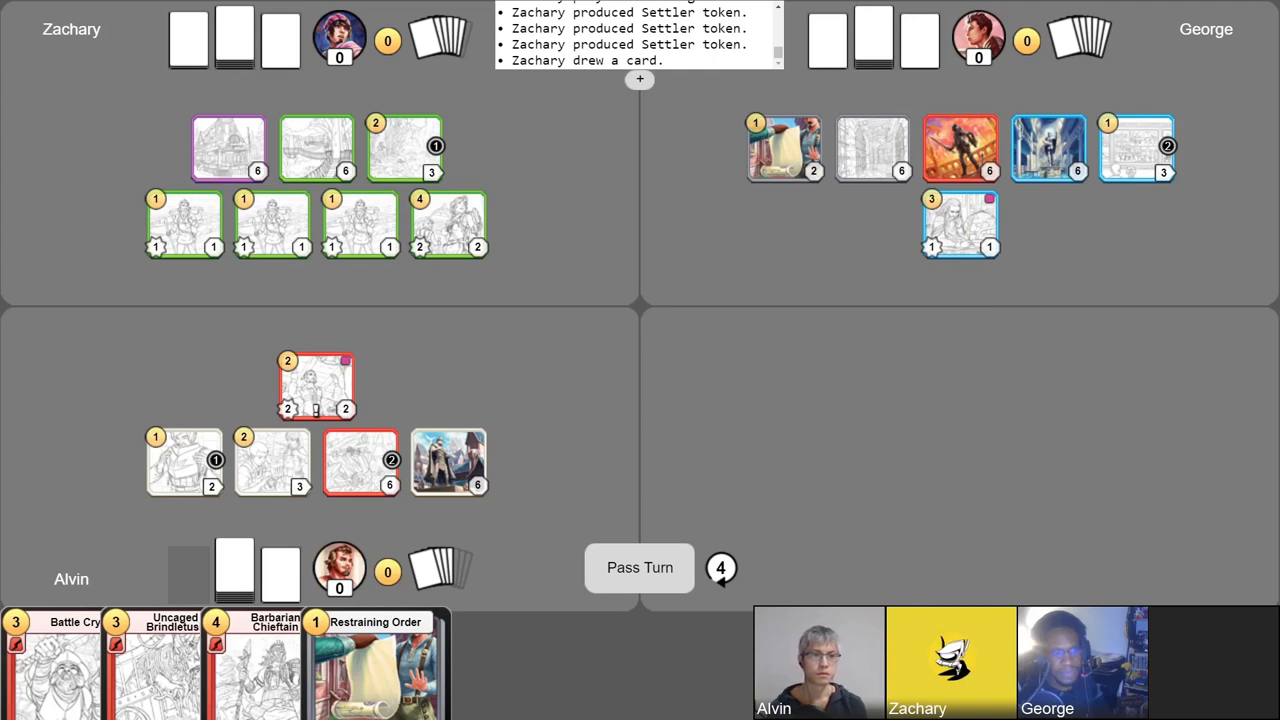
pyautogui.click(639, 567)
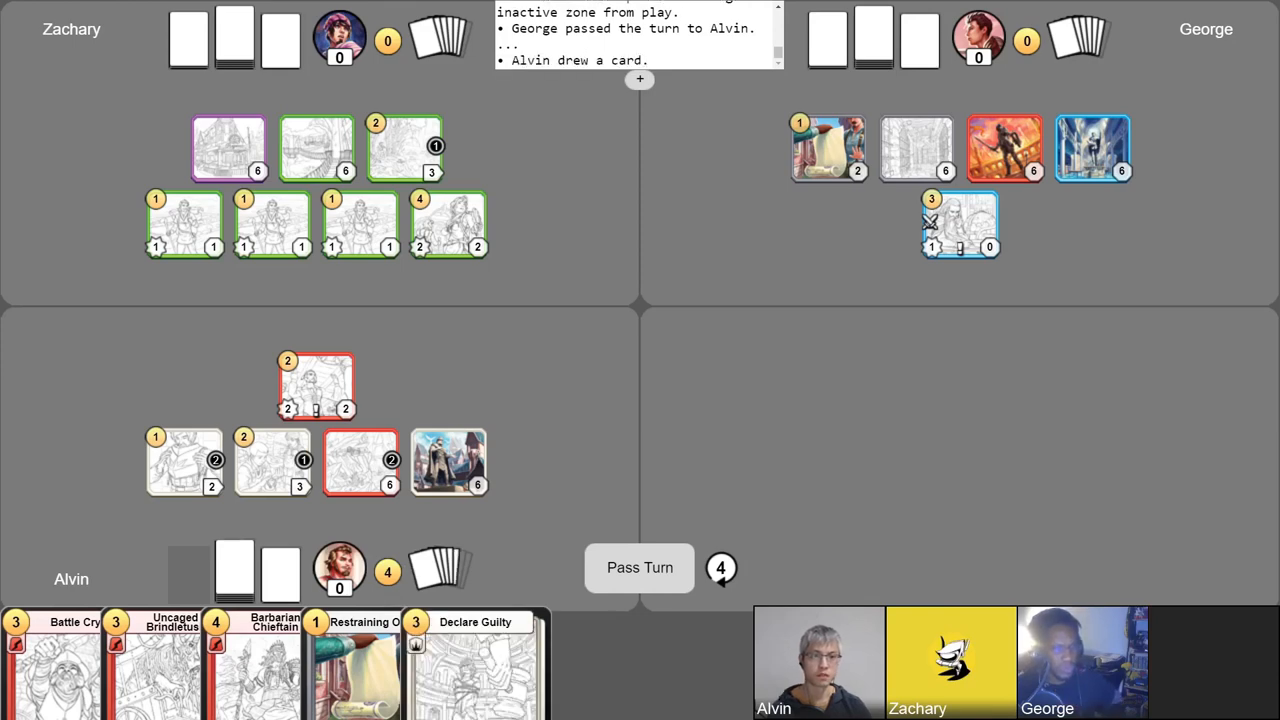
pyautogui.moveTo(155, 660)
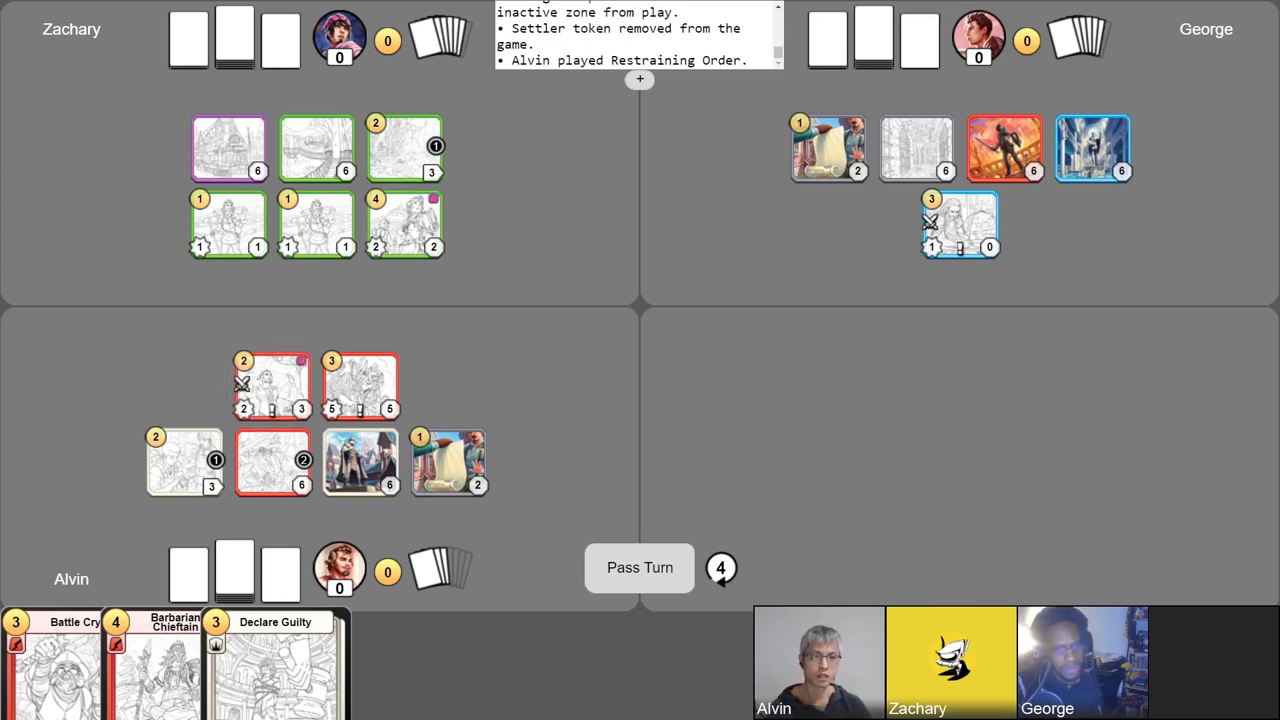
# Pass to Zachary, who plays Alluring Seductress and sends Traveling Caravan to his inactive zone
pyautogui.click(639, 567)
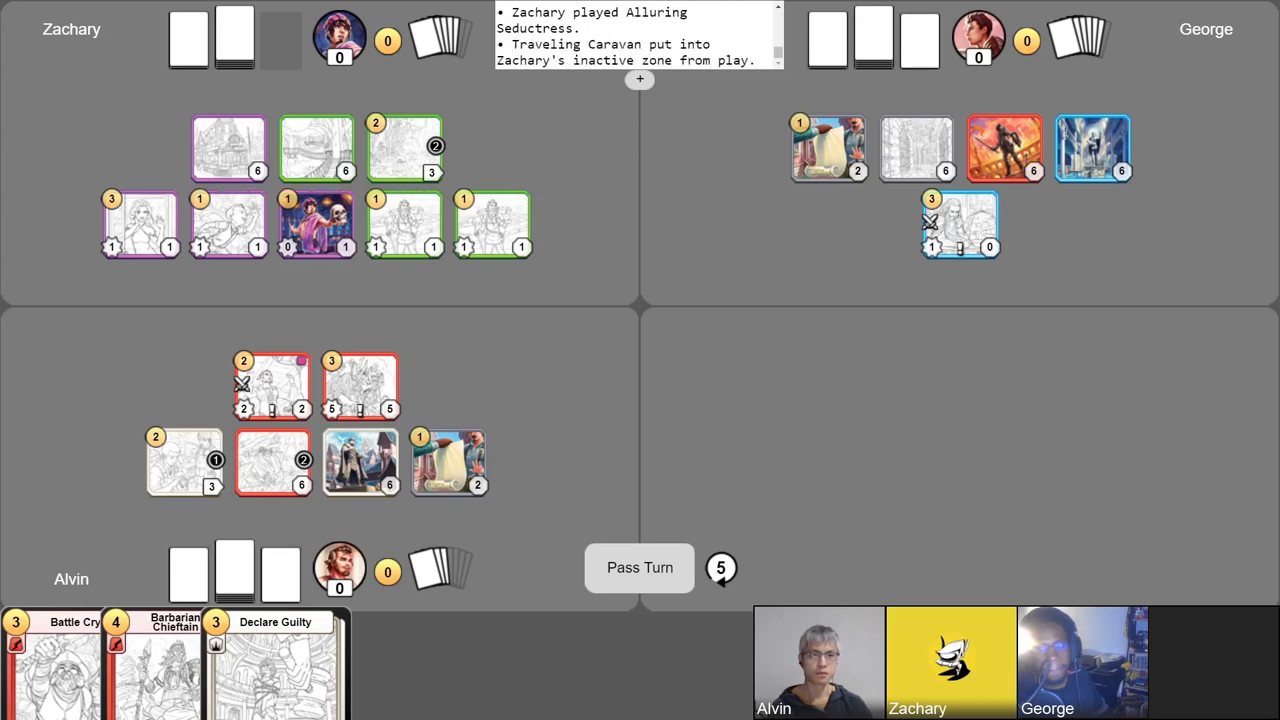
# Remove two Settler tokens and move Alvin's sword-marked red denizen to Zachary, scoring 6
pyautogui.click(316, 224)
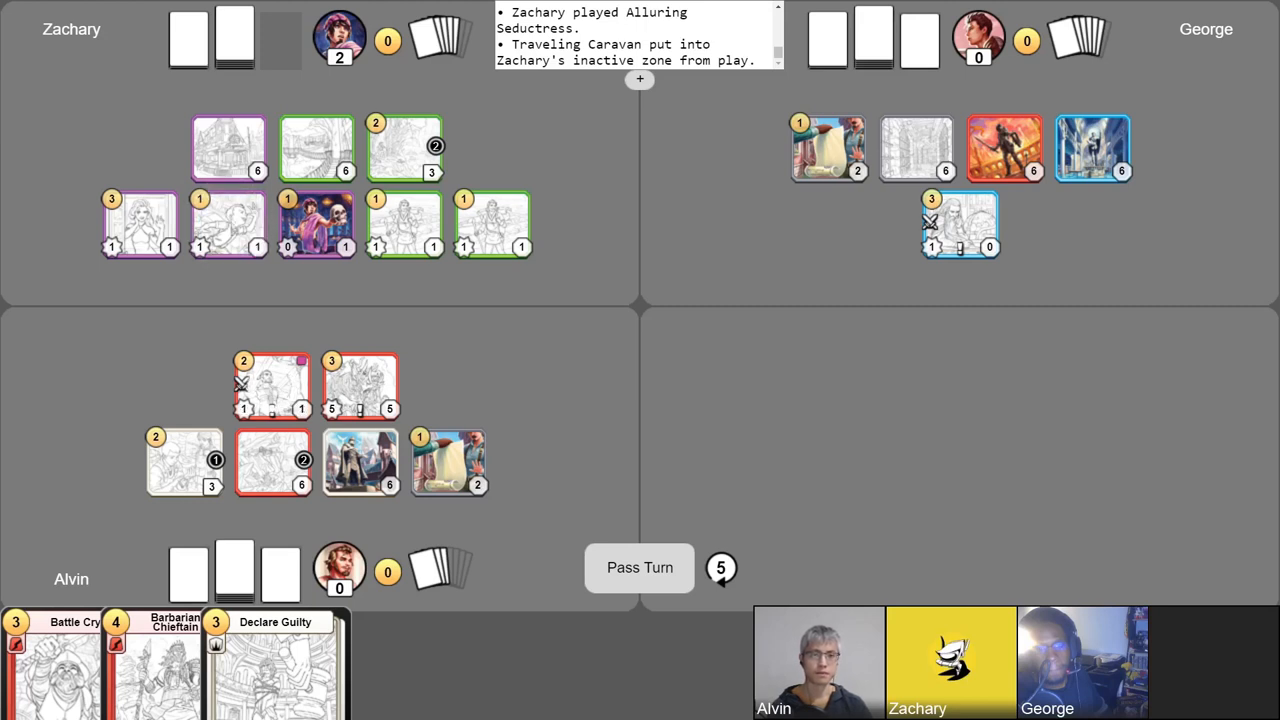
pyautogui.click(140, 225)
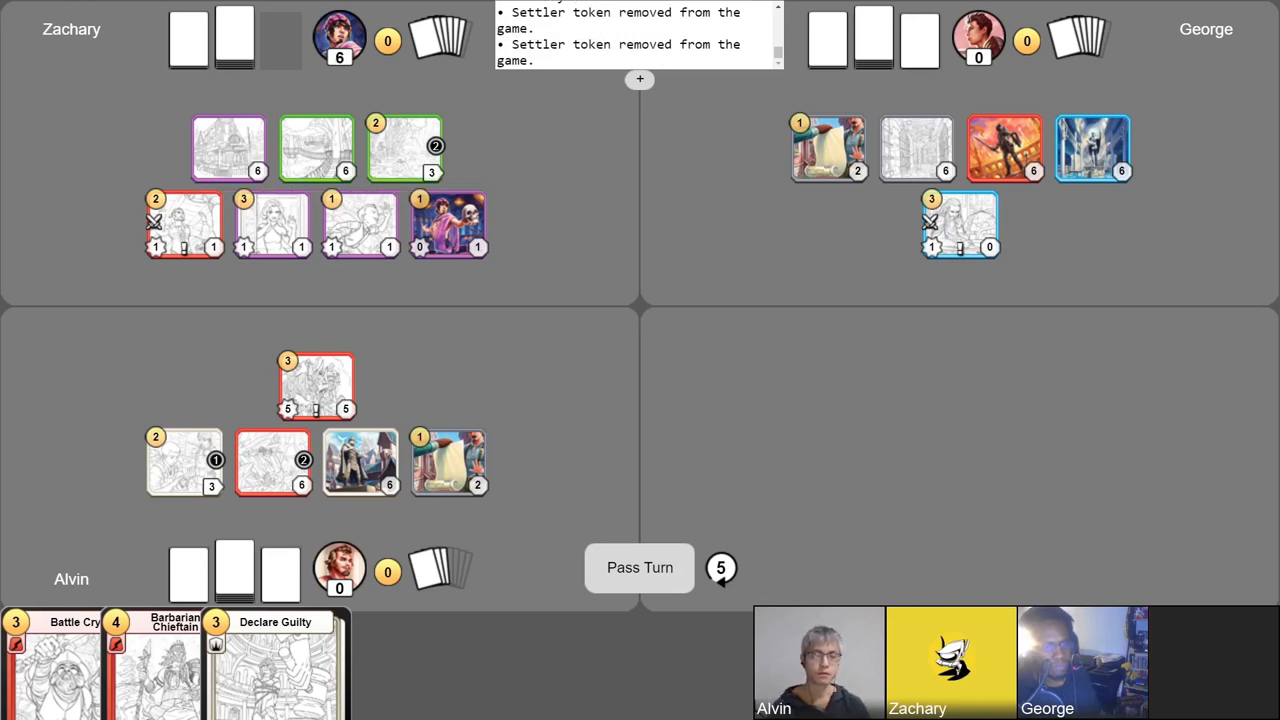
pyautogui.click(639, 567)
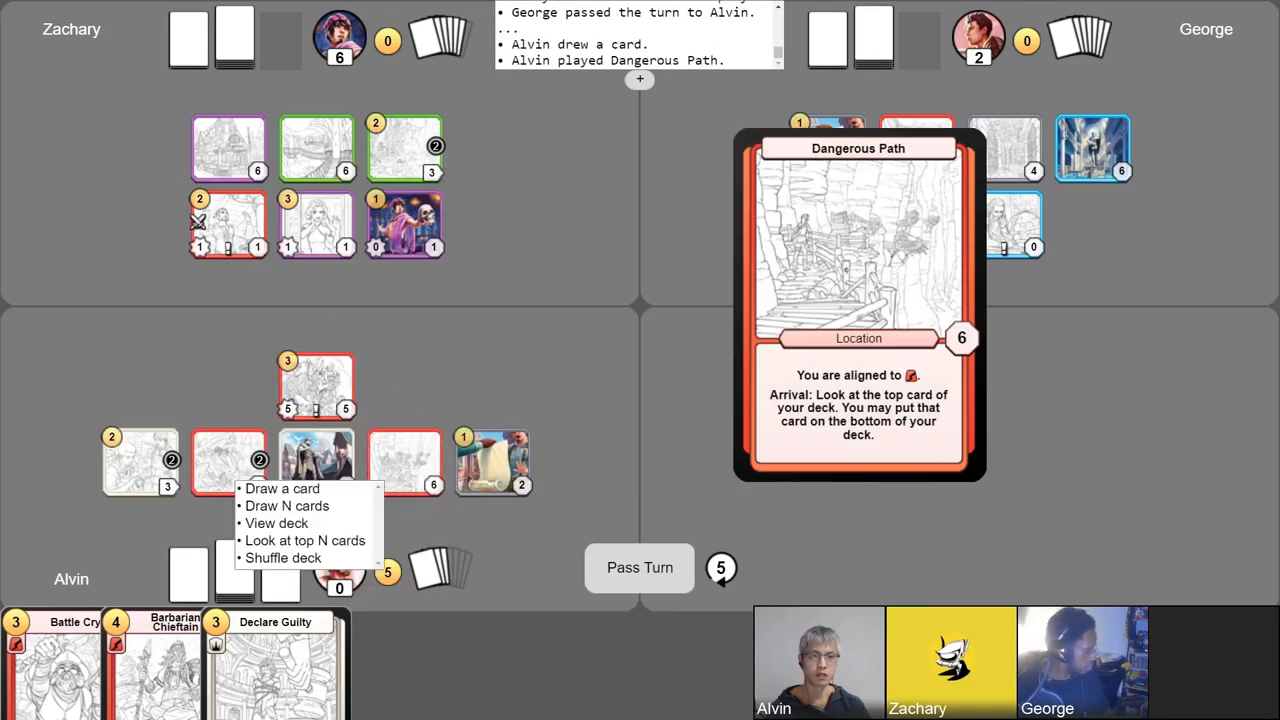
# Draw, then play Dangerous Path and Gryndon, Personal Trainer into Alvin's zone for 3 points
pyautogui.click(277, 523)
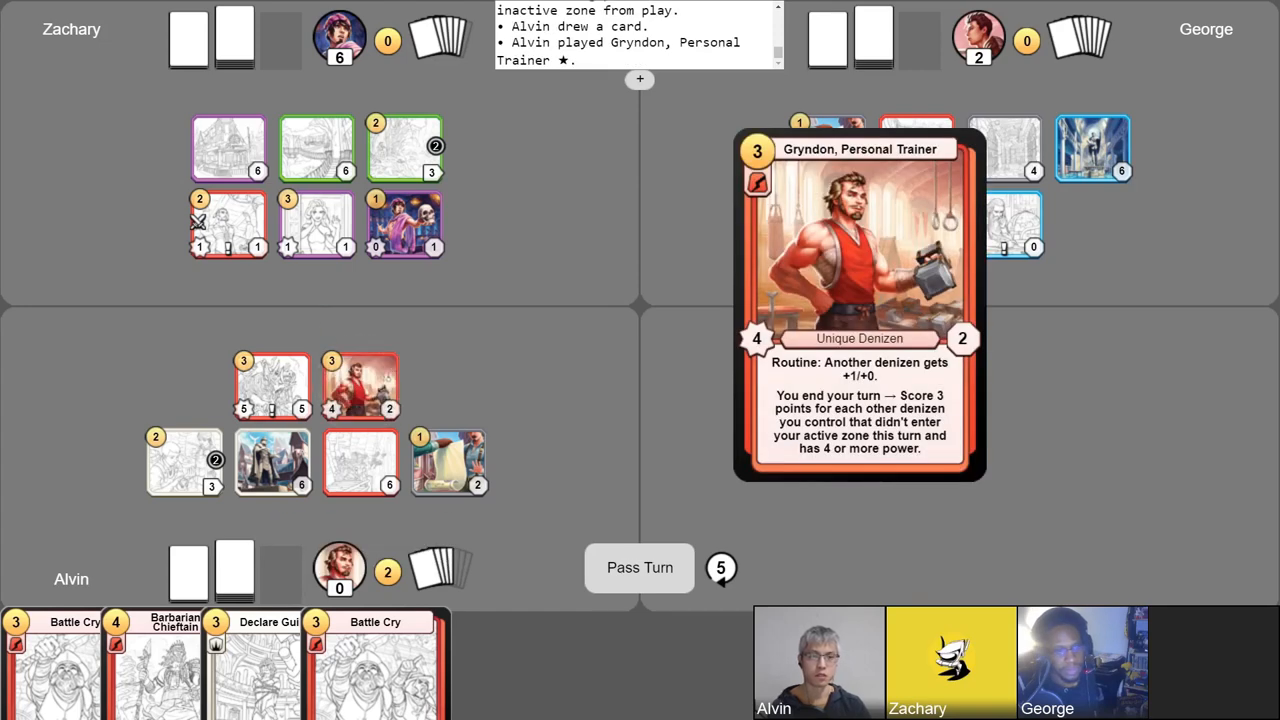
pyautogui.click(448, 462)
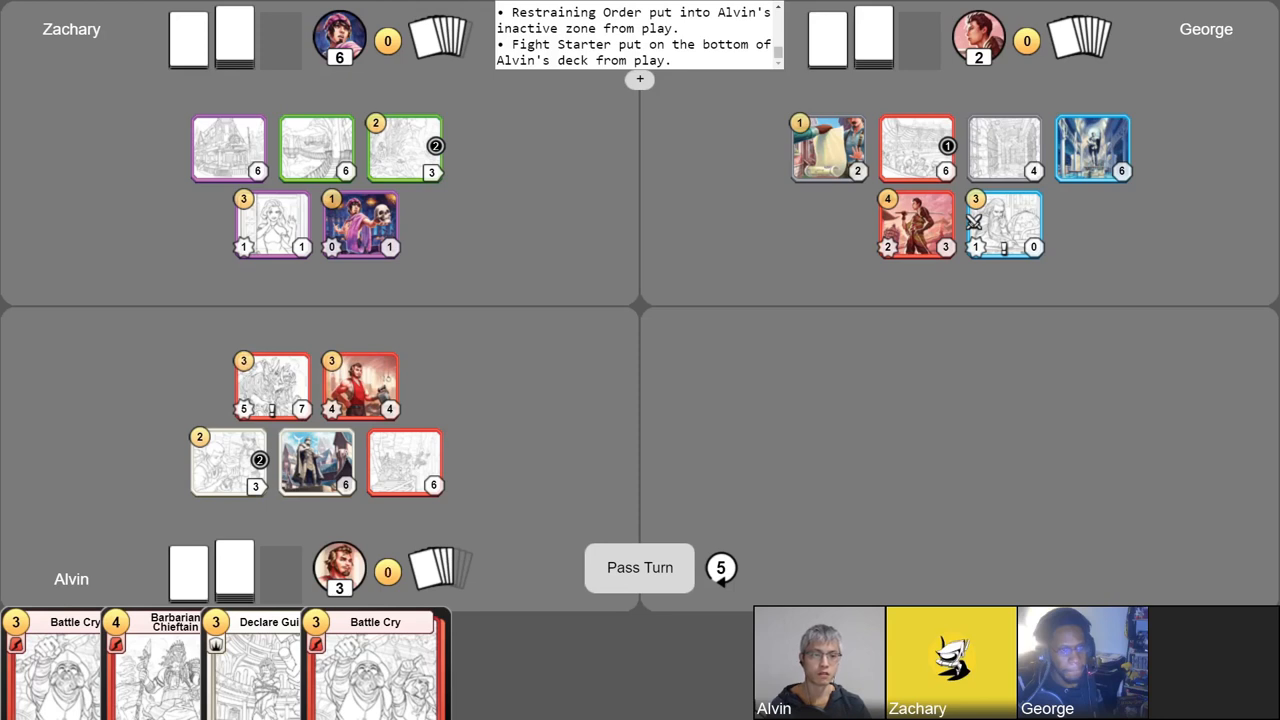
# Advance Zachary's turn as he draws and plays Work the Fields, reaching 8 points
pyautogui.click(639, 567)
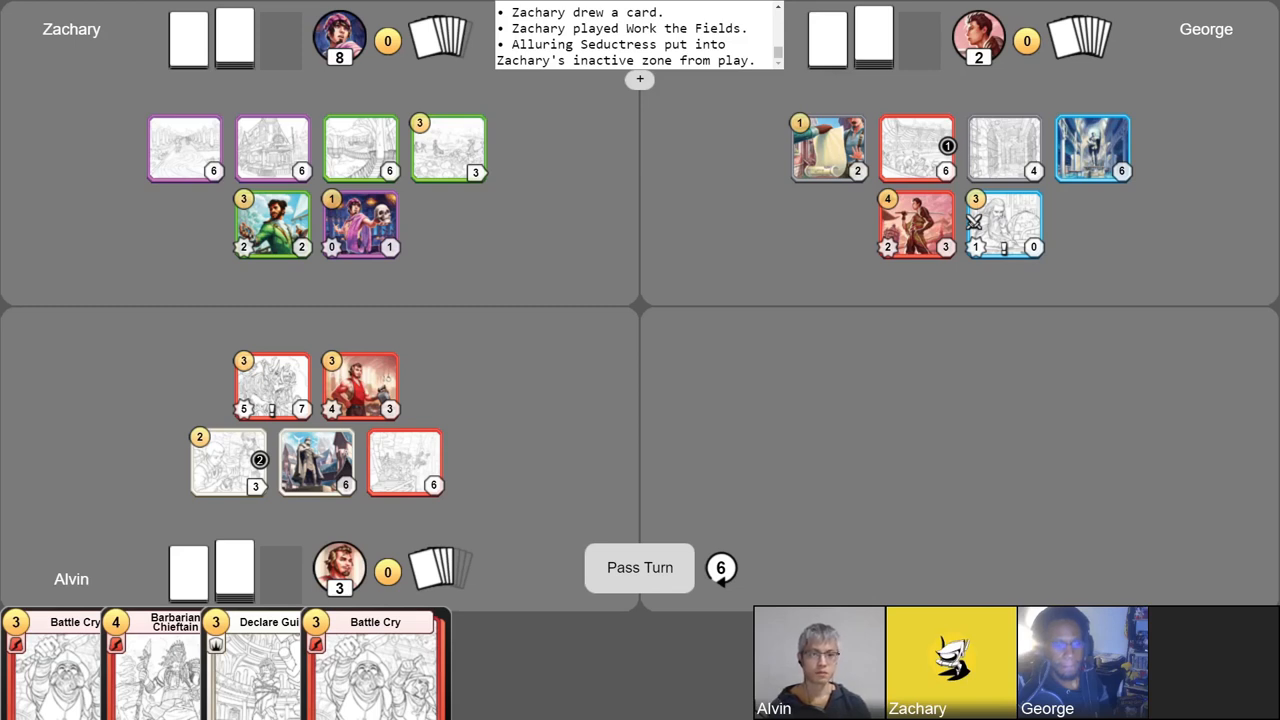
pyautogui.click(639, 568)
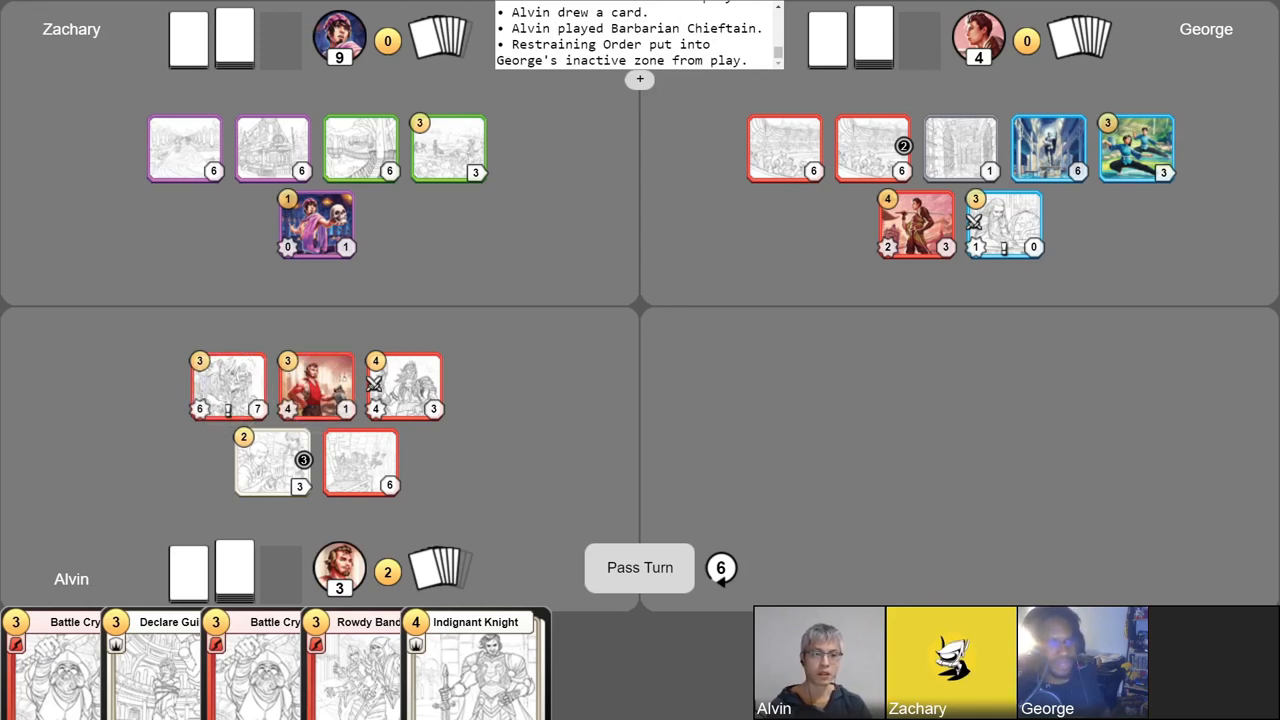
# Play Barbarian Chieftain into Alvin's zone as Restraining Order leaves George's zone
pyautogui.click(228, 385)
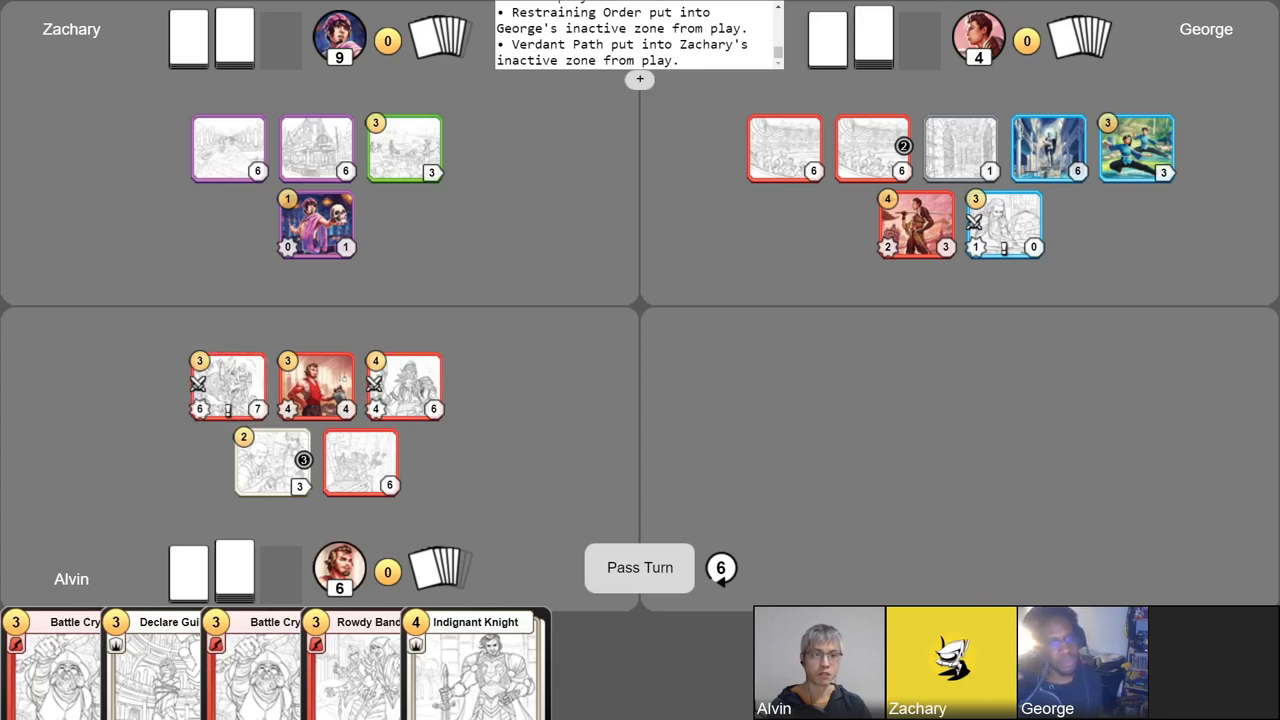
# Pass the turn with Alvin at 6 points and Verdant Path gone from Zachary's zone
pyautogui.click(639, 567)
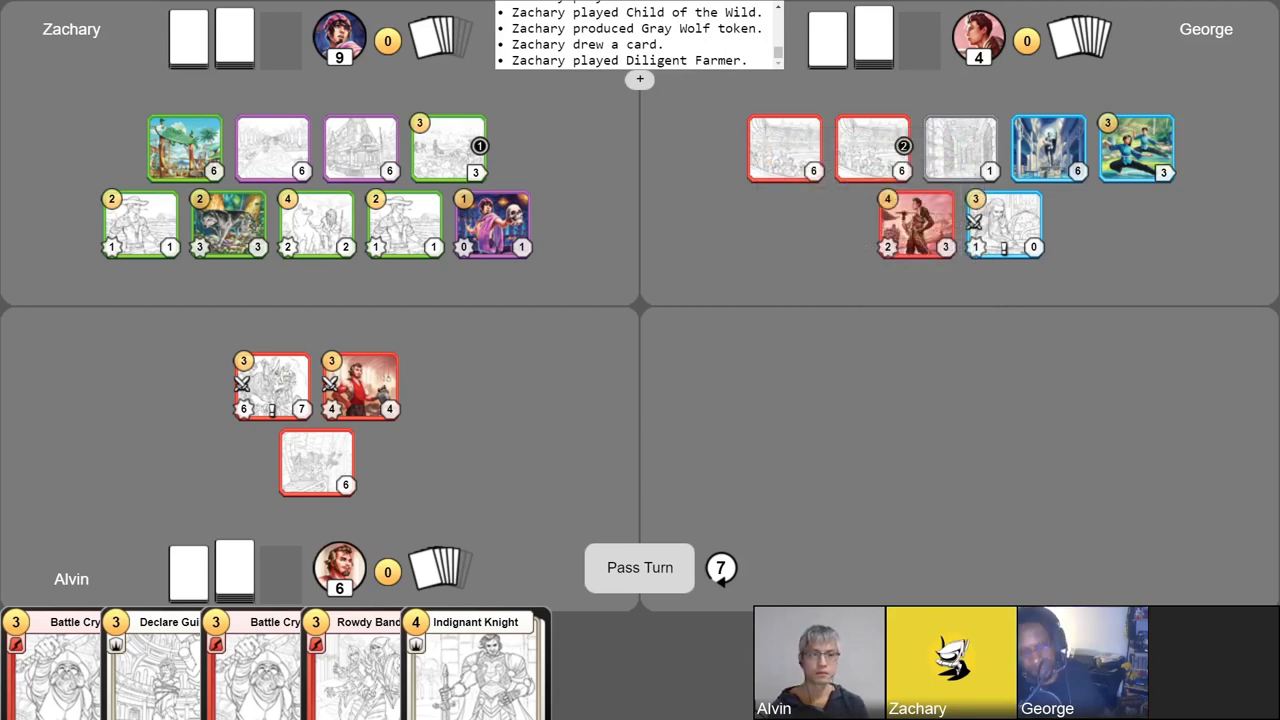
# Finish Zachary's turn after playing Child of the Wild, Gray Wolf token and Diligent Farmer
pyautogui.click(639, 567)
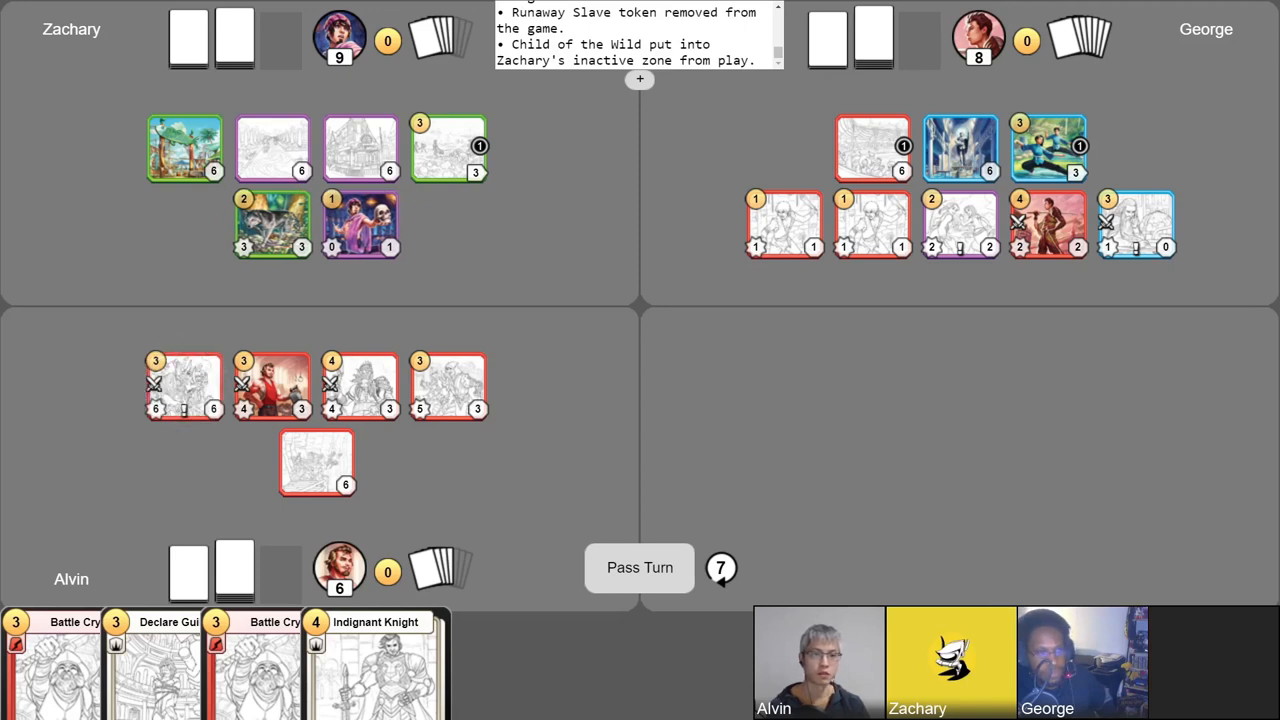
# Confirm removal of the Runaway Slave token and Child of the Wild's move to inactive
pyautogui.click(639, 567)
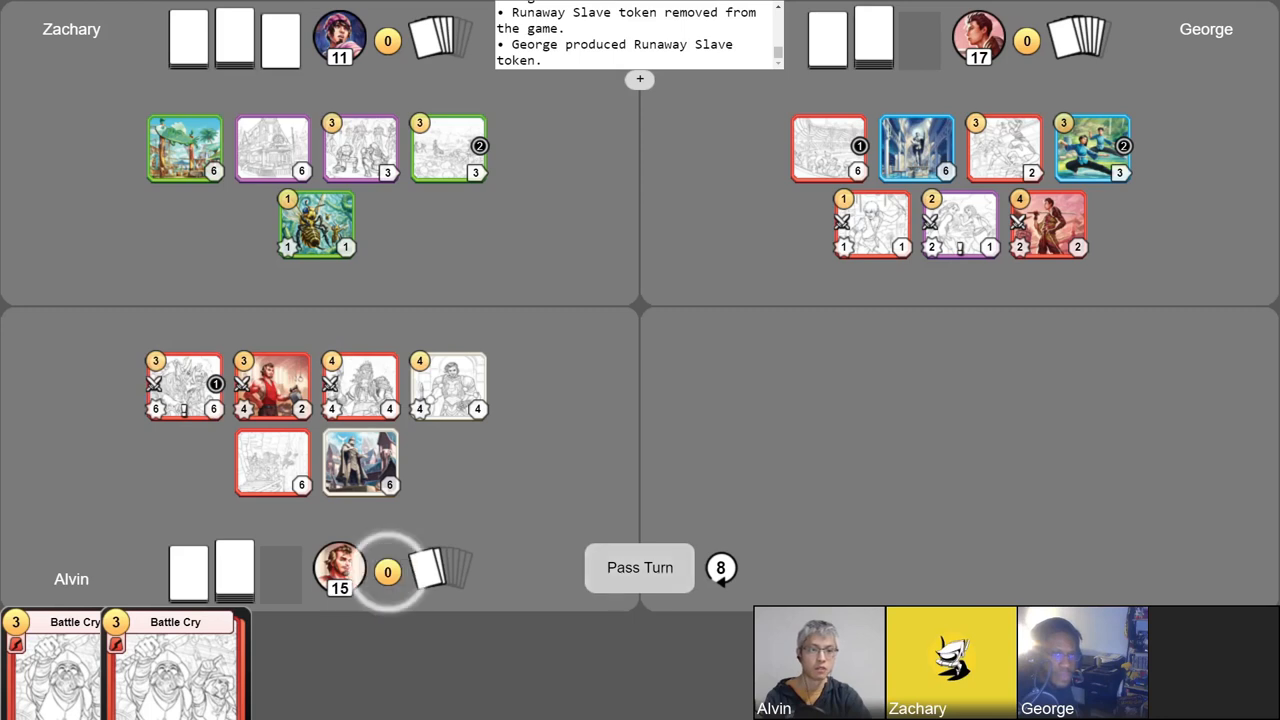
# Pass Alvin's turn so Zachary starts turn 9 with 9 gold
pyautogui.click(639, 567)
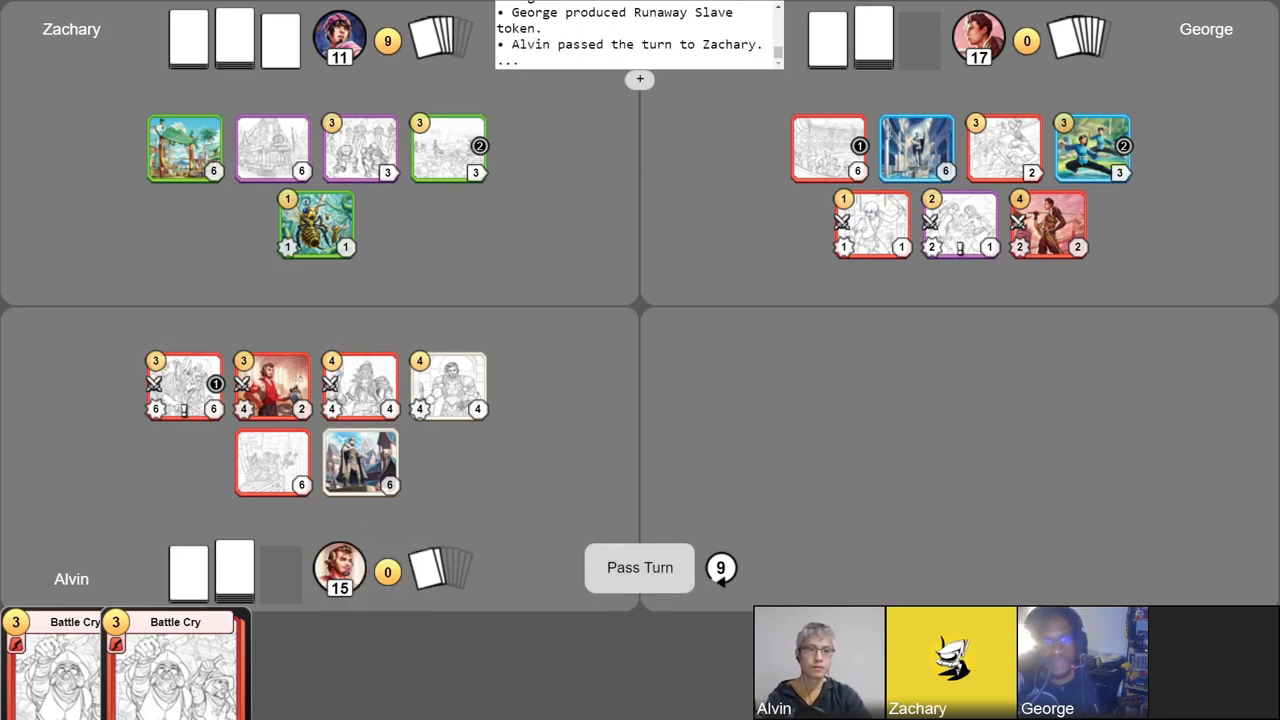
pyautogui.click(360, 147)
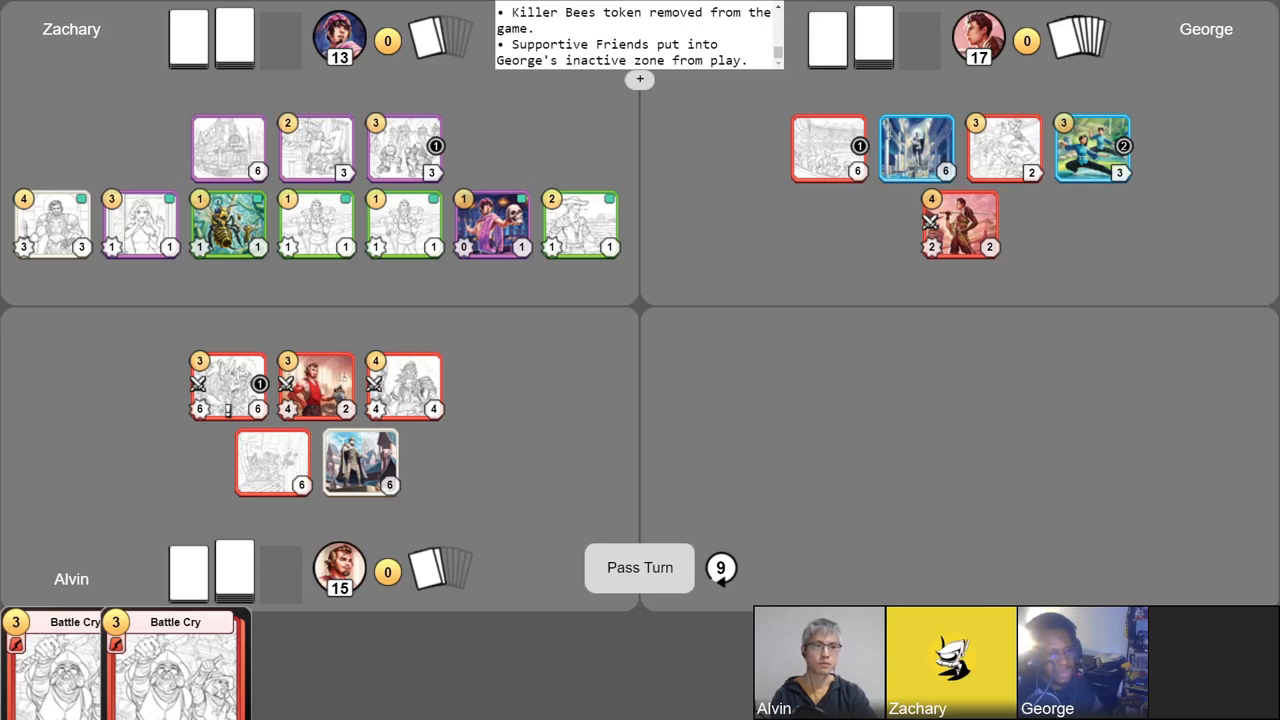
# Pass Zachary's turn to George, leaving Zachary at 13 points
pyautogui.click(639, 567)
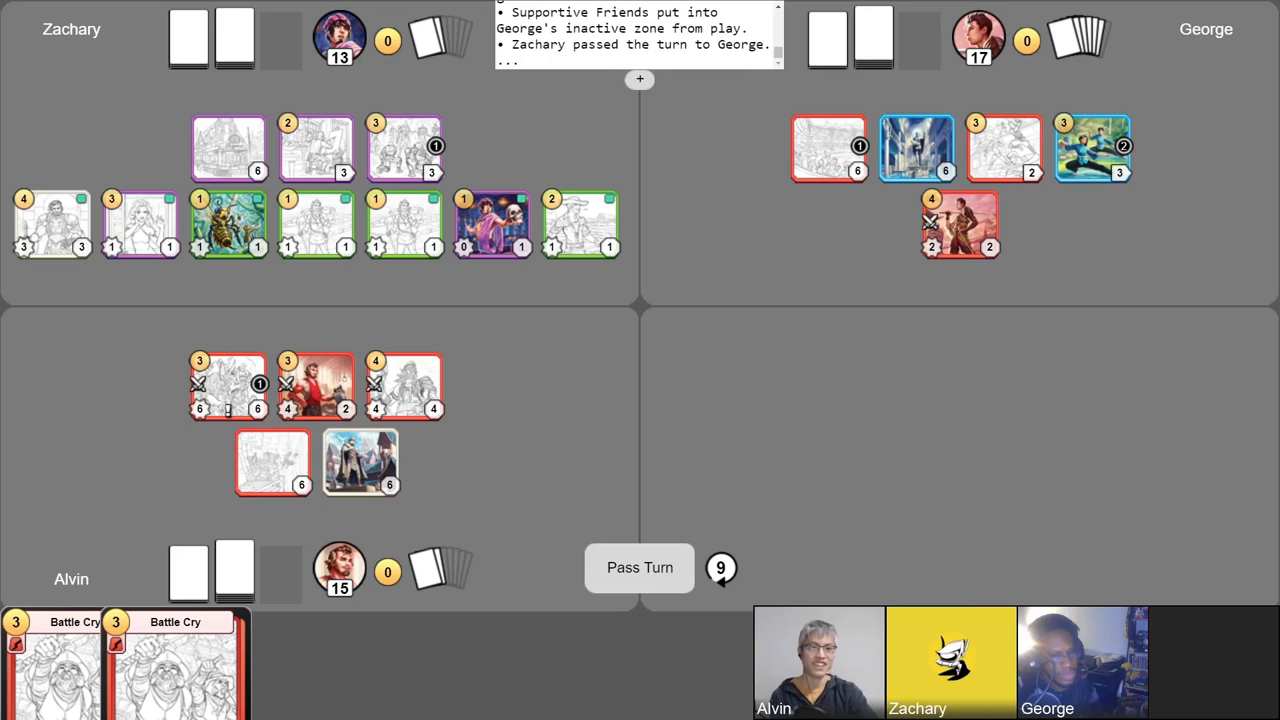